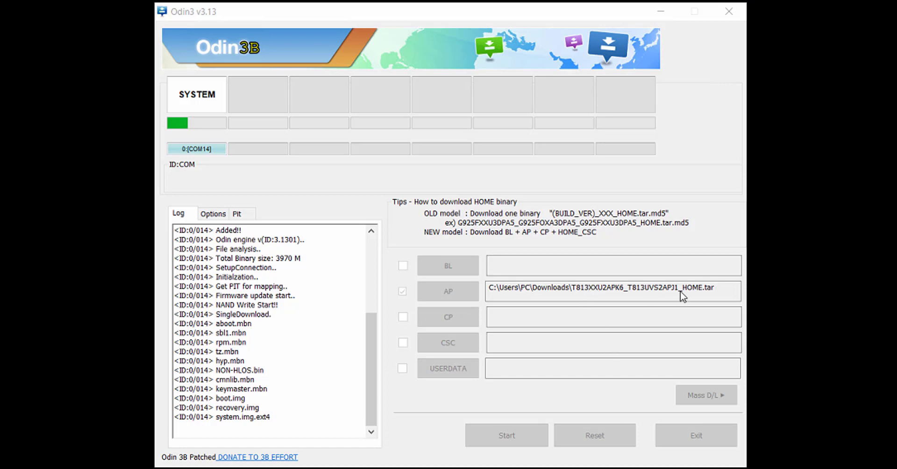
mouse_move(671, 300)
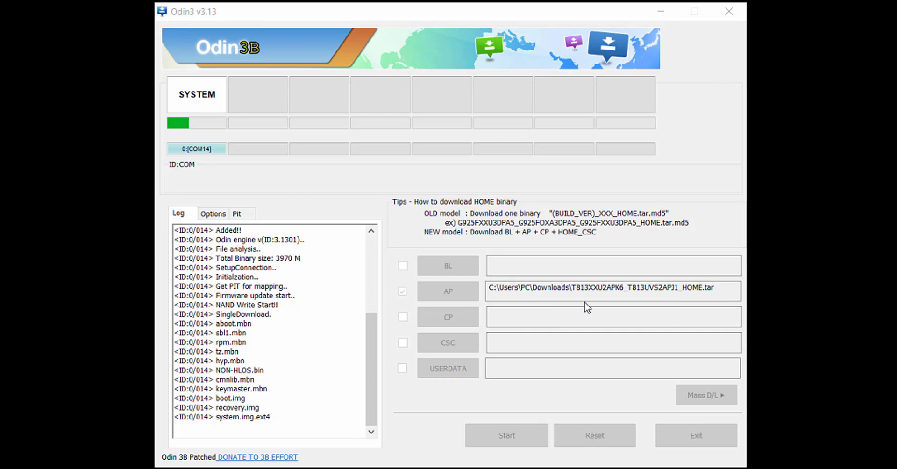
mouse_move(599, 304)
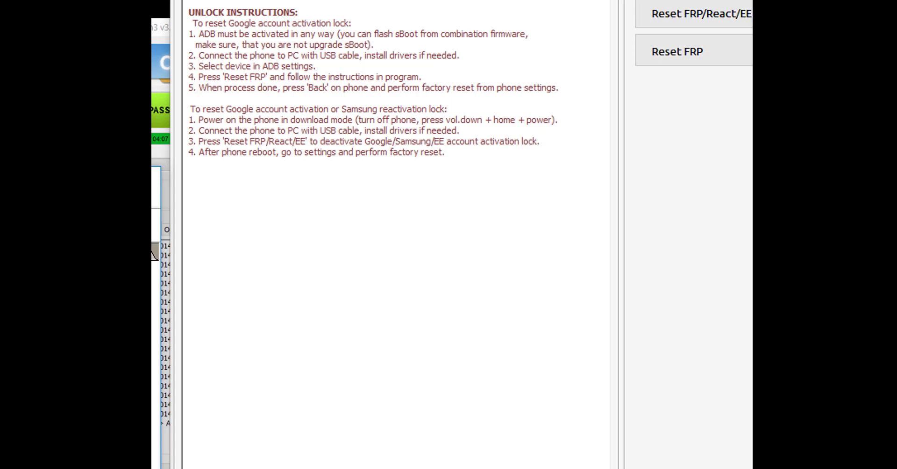
mouse_move(290, 4)
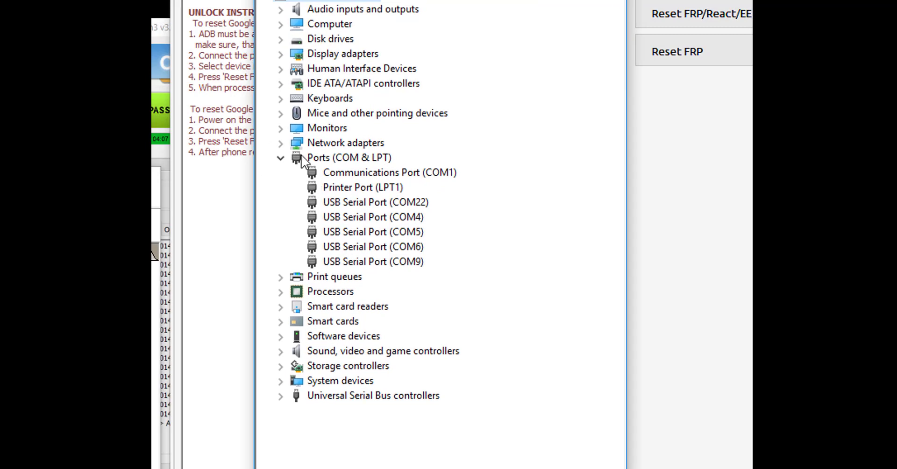
mouse_move(293, 160)
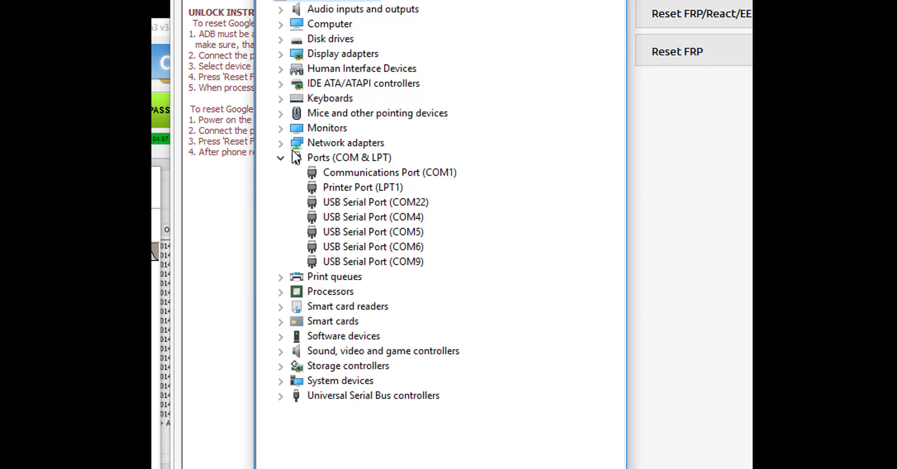
mouse_move(307, 161)
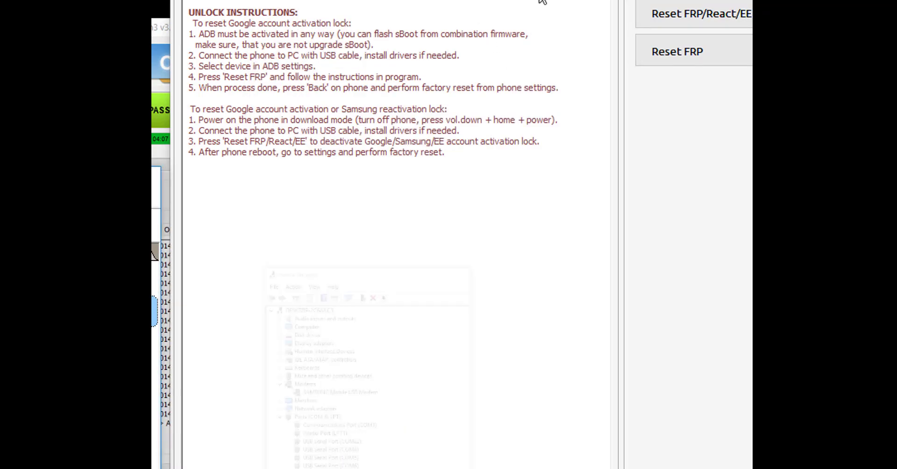
mouse_move(695, 21)
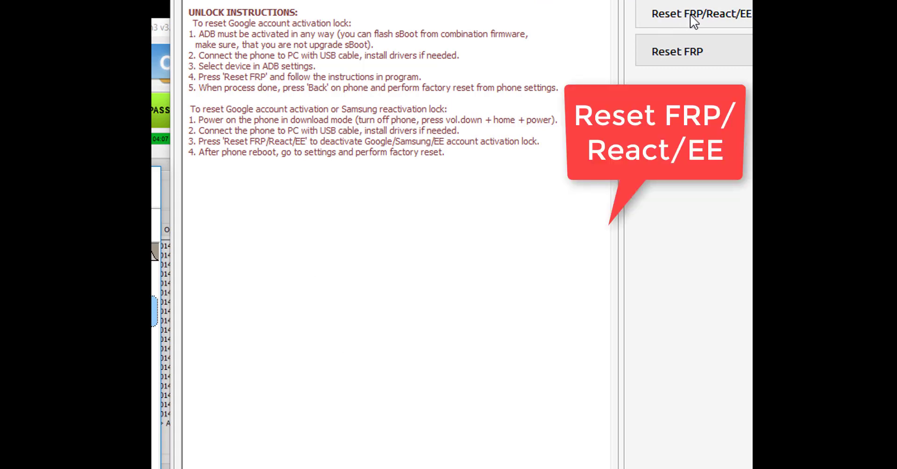
Start the Reset FRP/React/EE operation so the tool detects the SM-T813 on COM55.
click(701, 11)
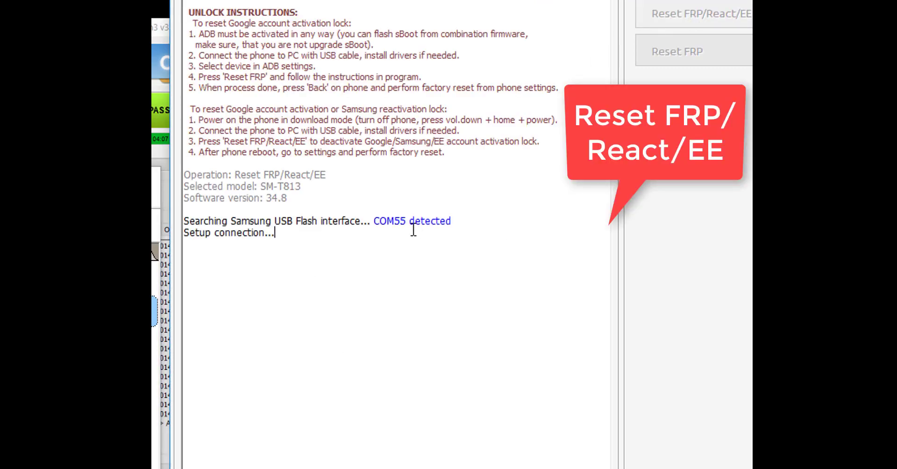